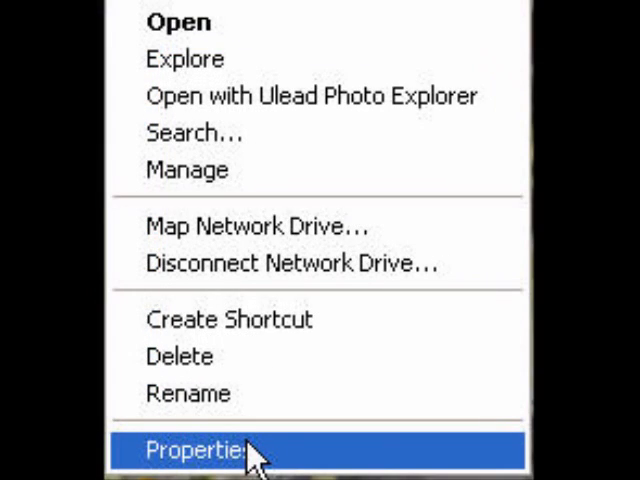
Show System Properties for My Computer from Windows Explorer.
click(200, 444)
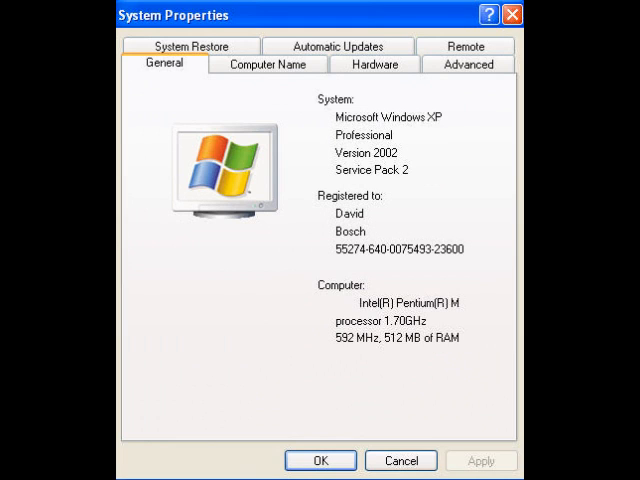
Reach the Environment Variables dialog via the Advanced system settings.
click(480, 66)
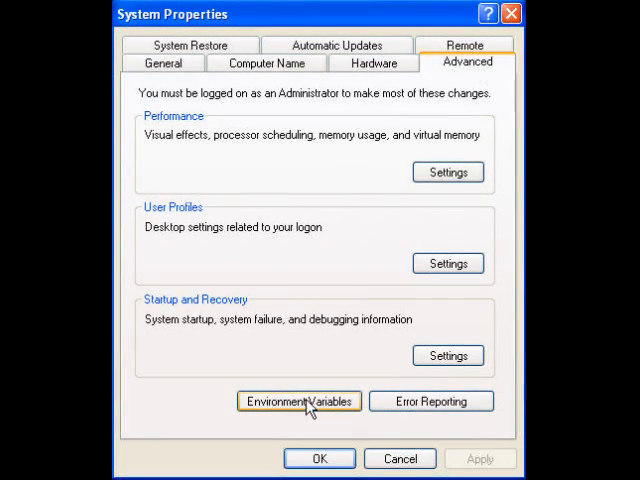
click(298, 400)
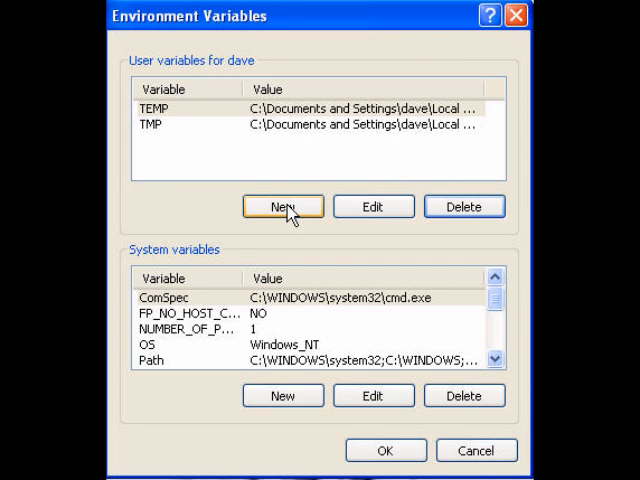
Create a new user variable 'lang' with value 'us' and confirm it.
click(284, 206)
text(us)
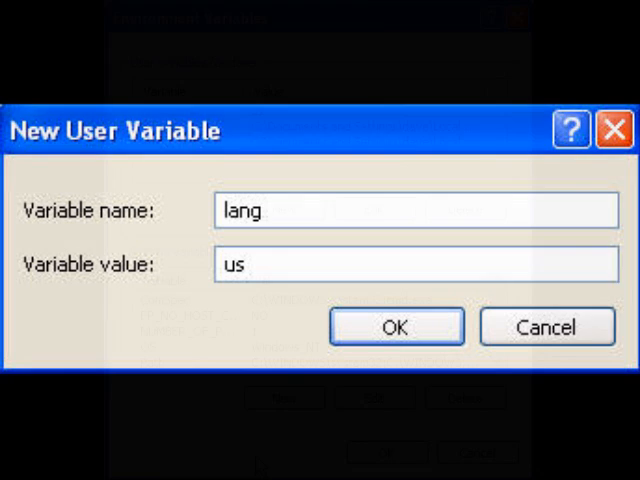
click(396, 326)
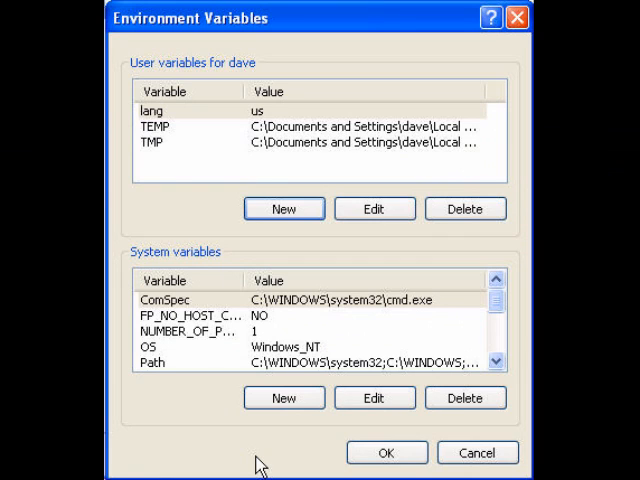